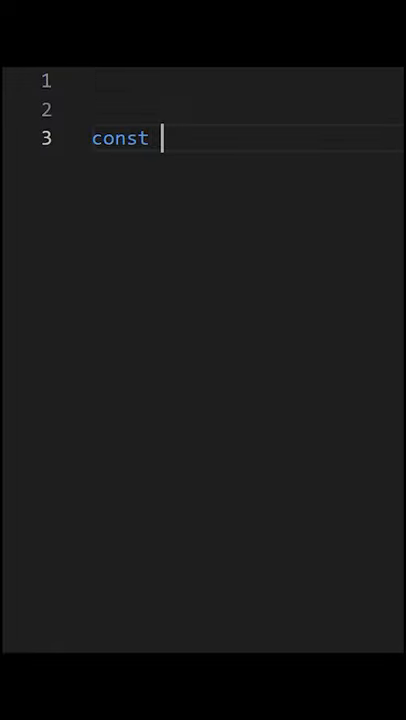
type("hero =")
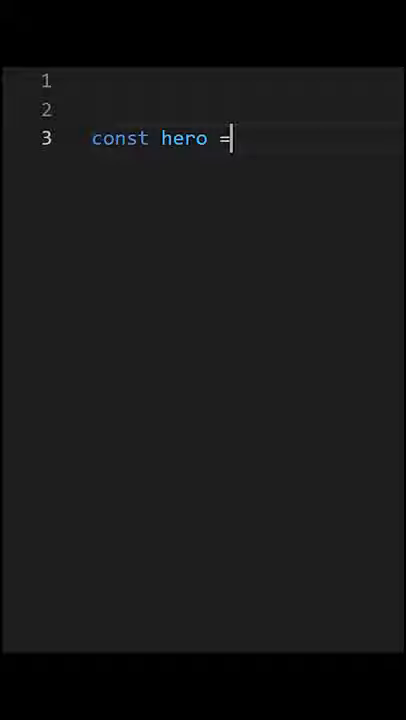
type("'Batman';")
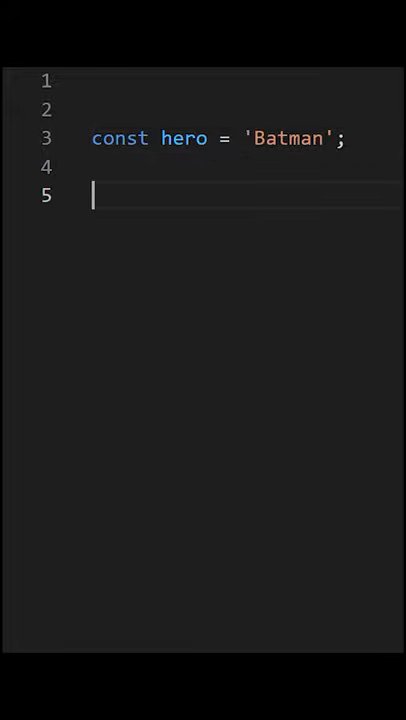
type("let")
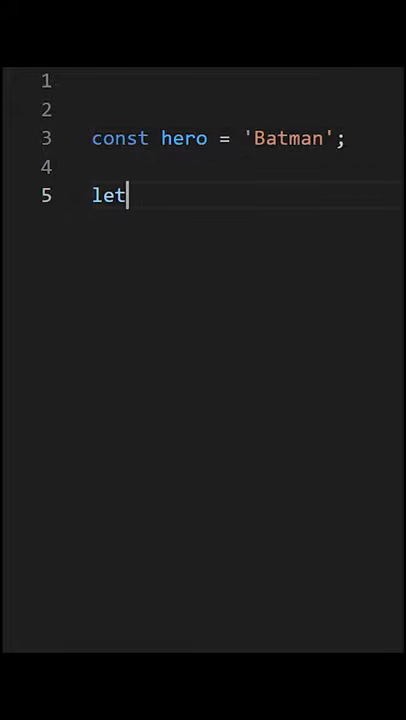
type("vill")
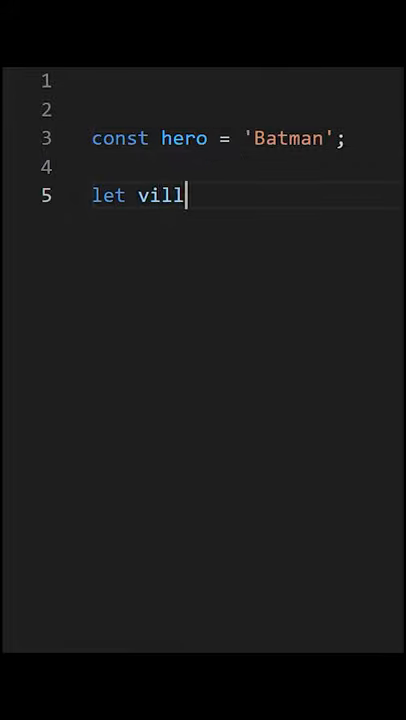
type("ain = 'Joker';")
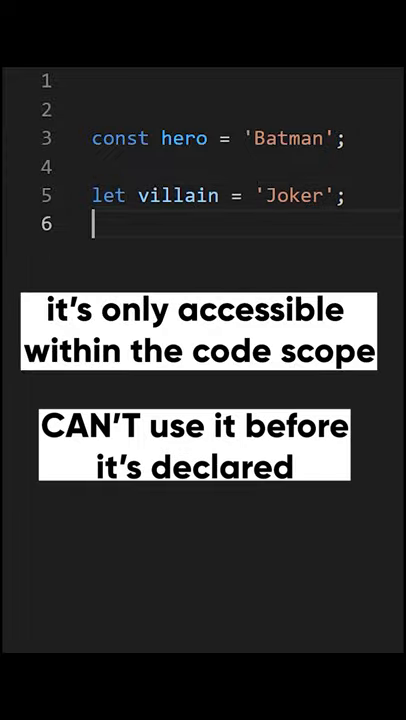
type("let name;")
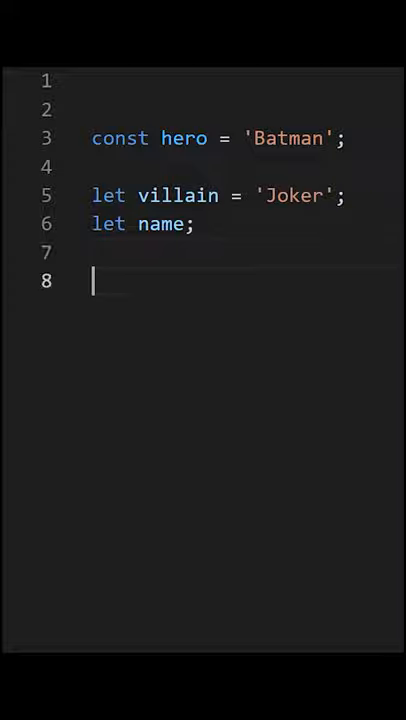
type("var cit")
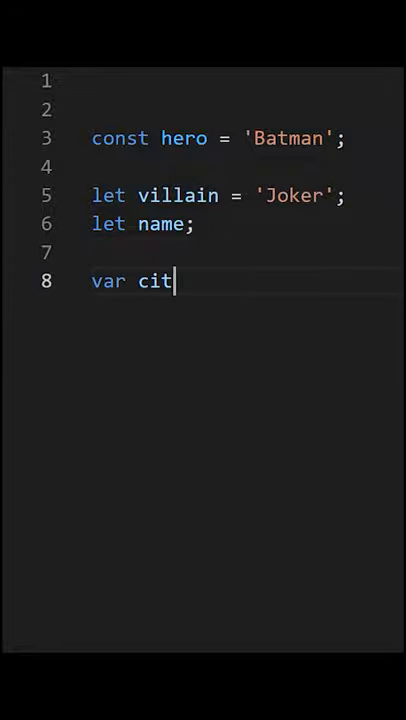
type("y = ''")
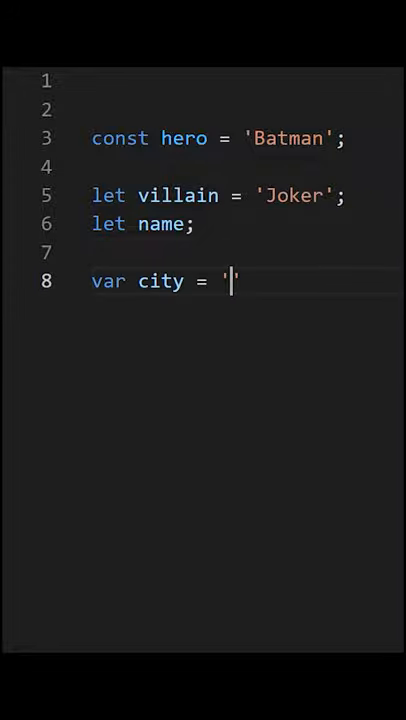
type("Gotham';")
type("var")
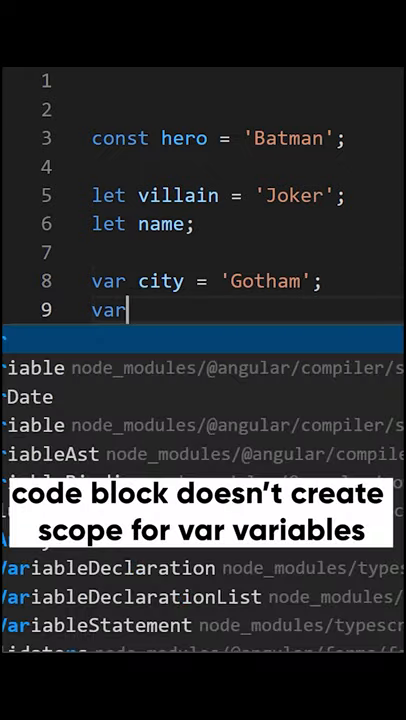